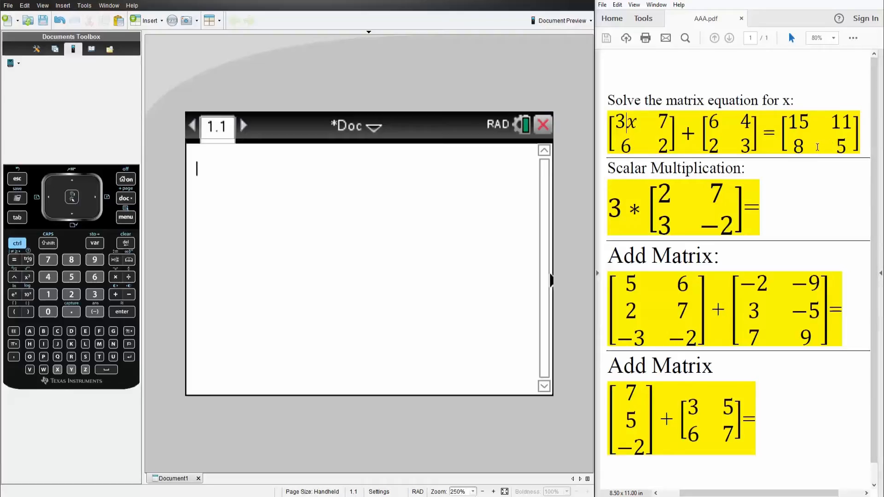
mouse_move(765, 162)
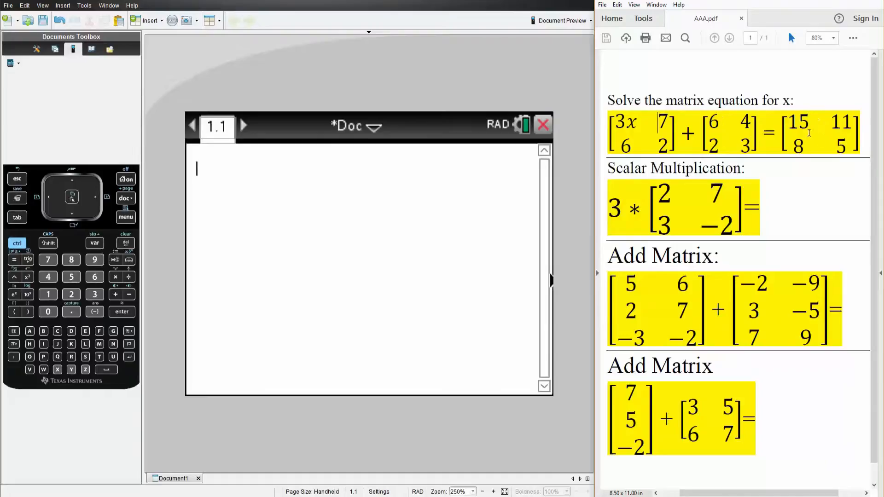
mouse_move(739, 138)
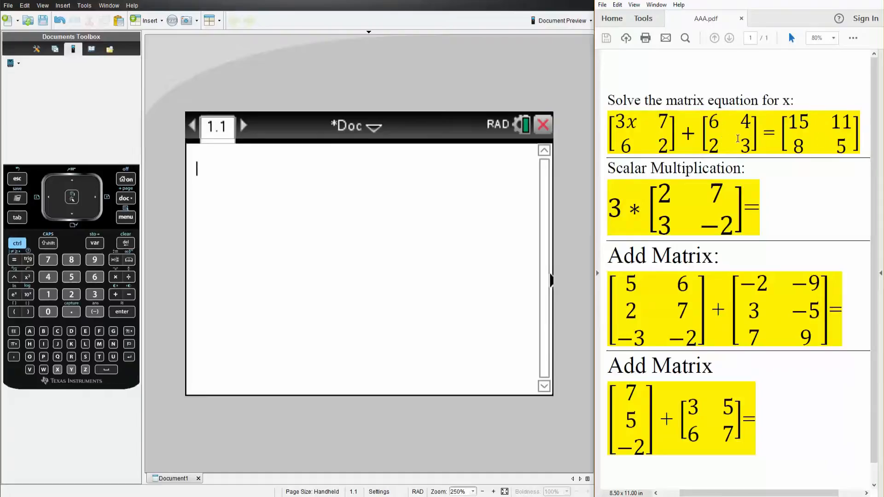
mouse_move(597, 151)
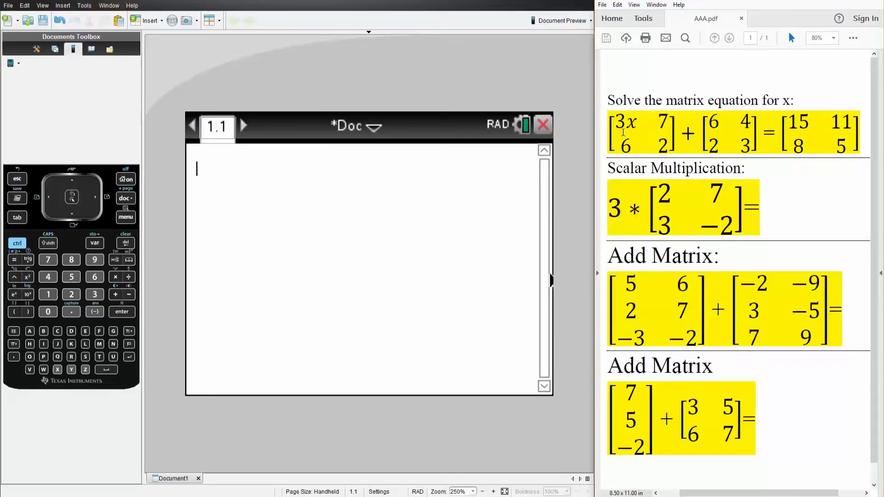
mouse_move(243, 222)
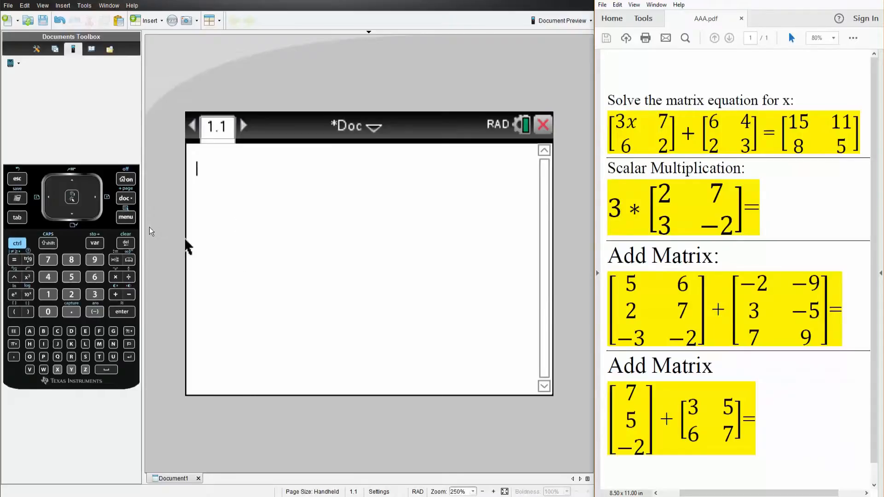
Step: Evaluate solve(3·x+6=15,x) in a new entry, returning x=3
left_click(125, 217)
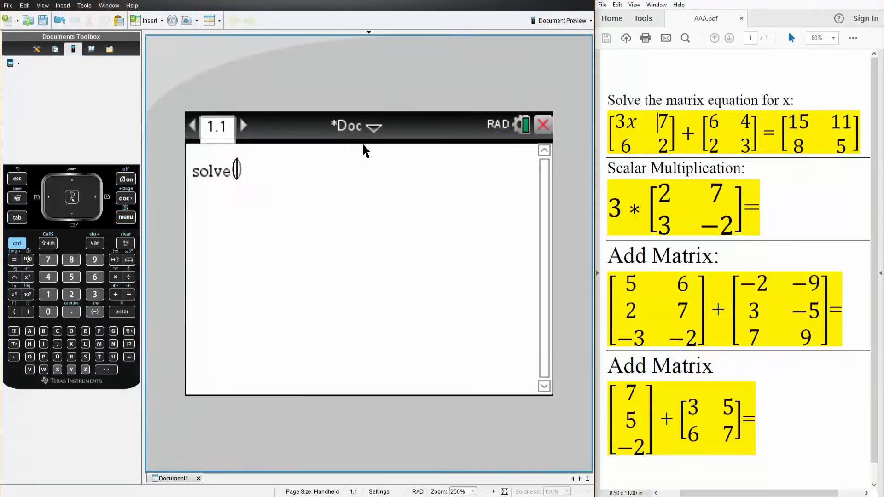
left_click(94, 294)
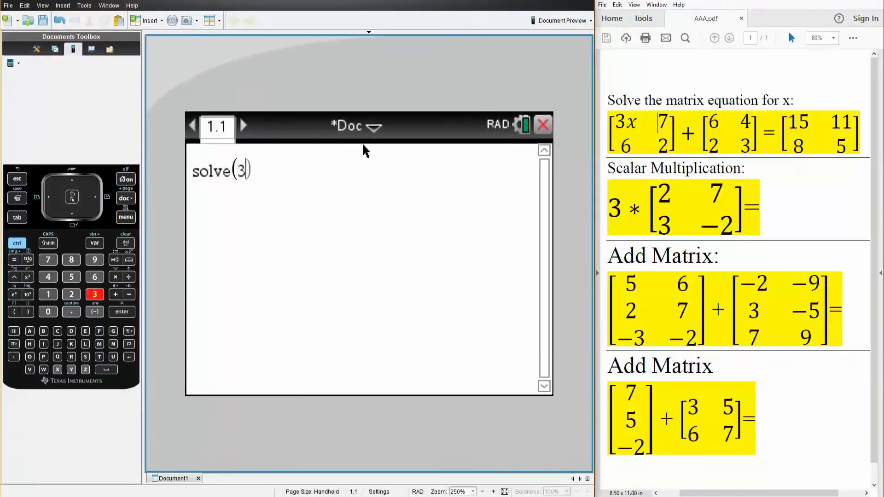
type("·x+6=15,x")
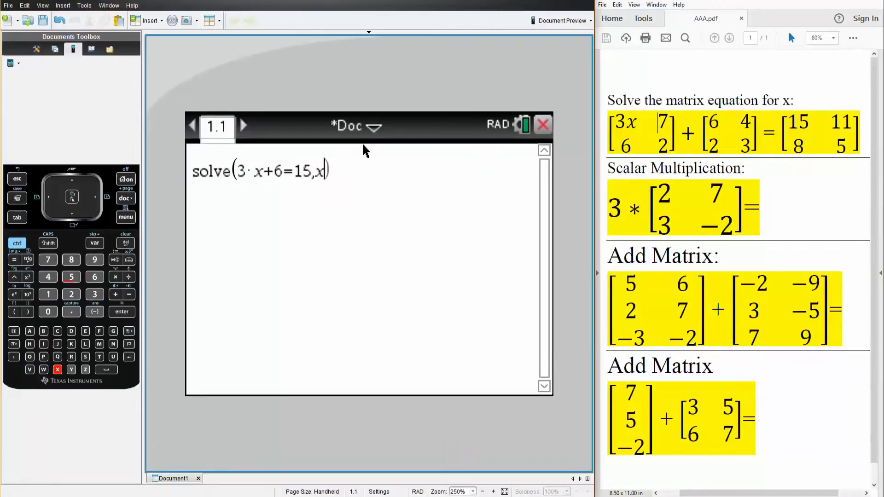
key("enter")
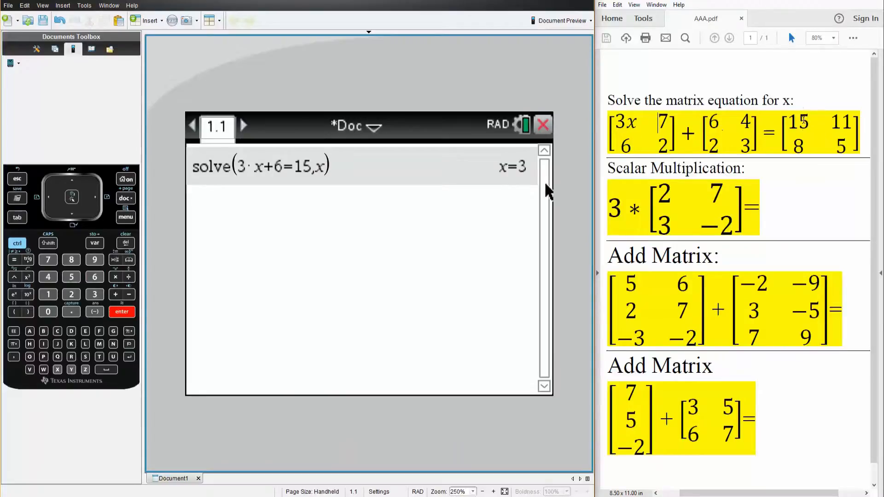
mouse_move(322, 178)
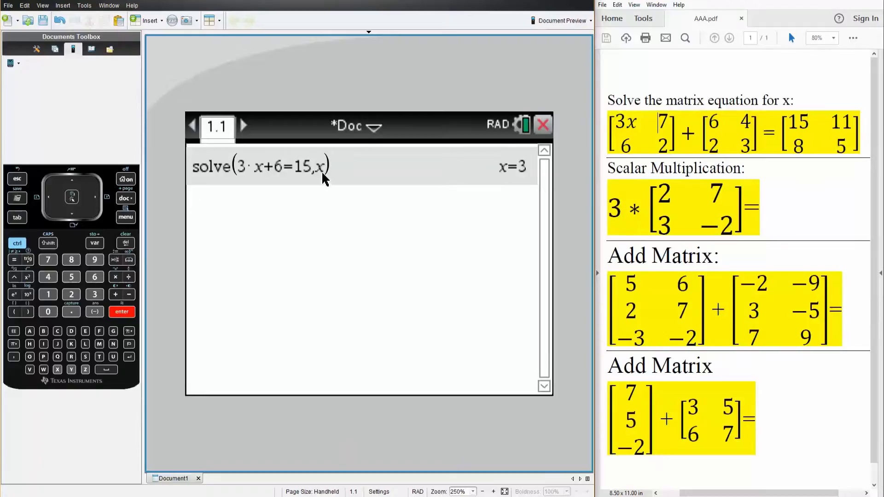
mouse_move(341, 178)
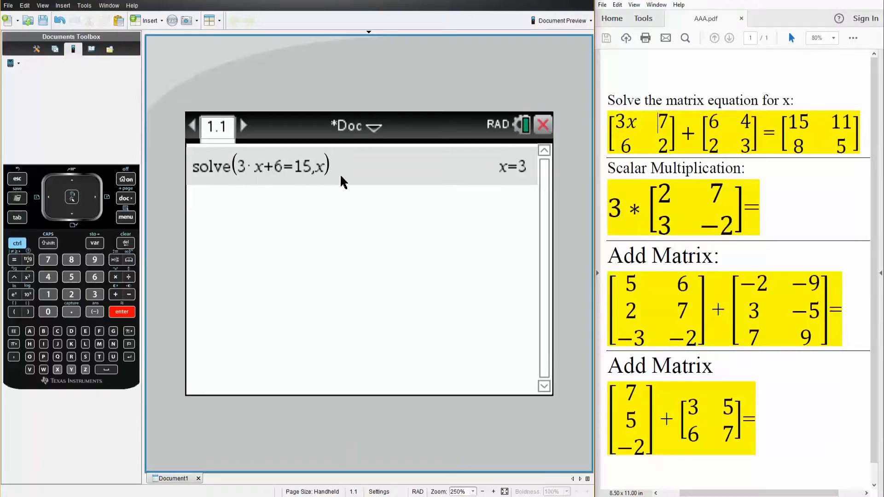
mouse_move(550, 190)
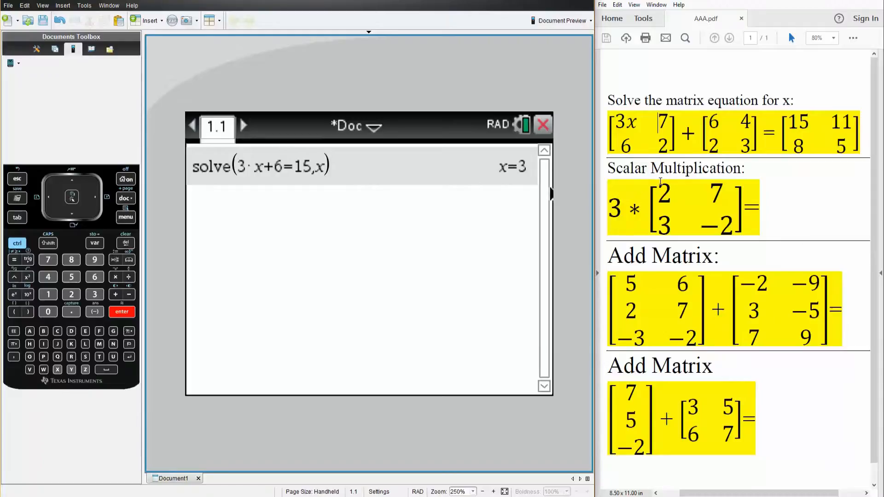
mouse_move(639, 207)
type("3·")
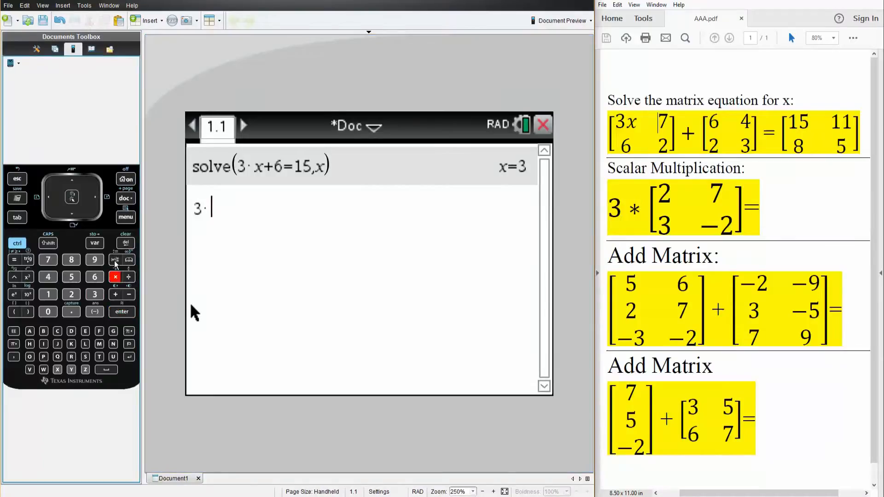
Step: Evaluate 3 times the 2×2 matrix [2 7; 3 −2], returning [6 21; 9 −6]
left_click(115, 259)
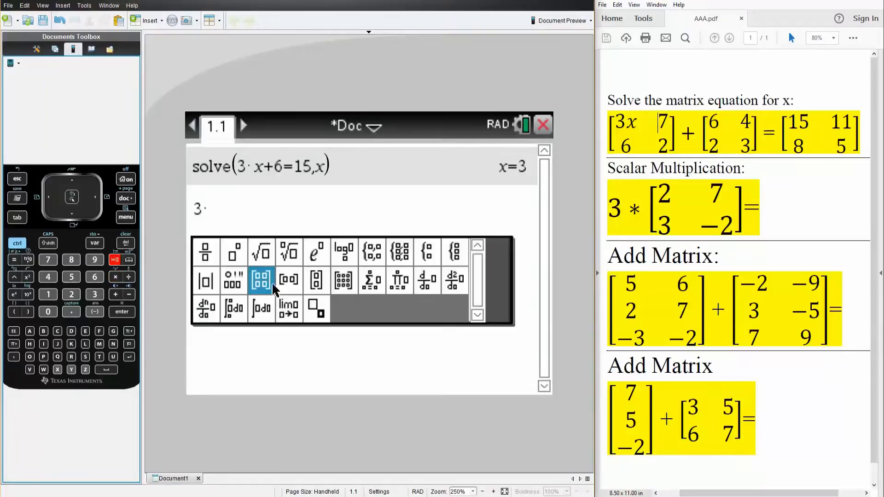
left_click(261, 280)
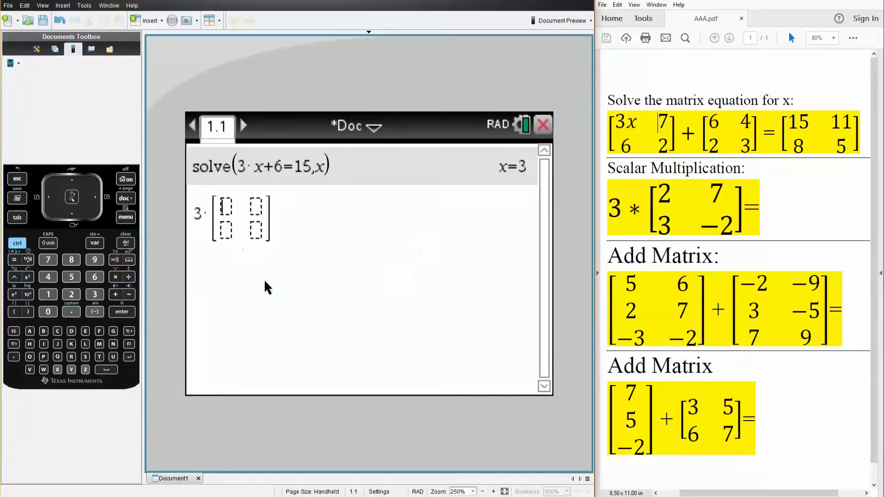
type("2 7; 3 -2]")
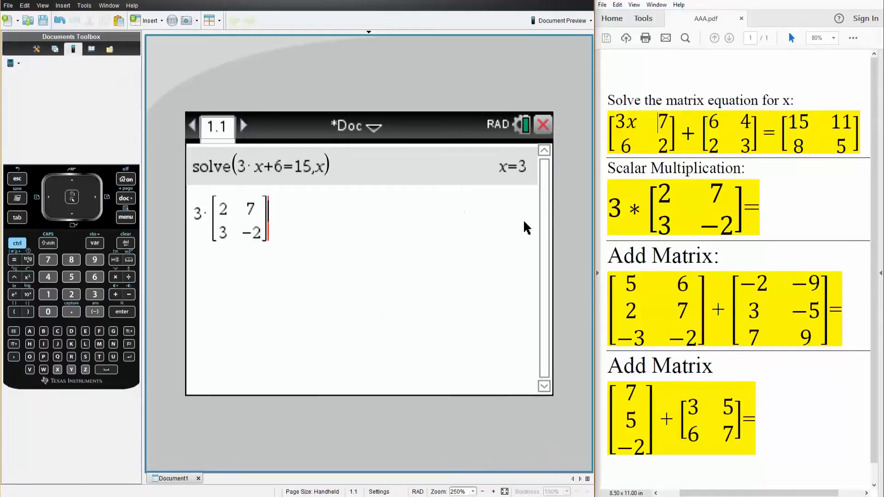
key("Return")
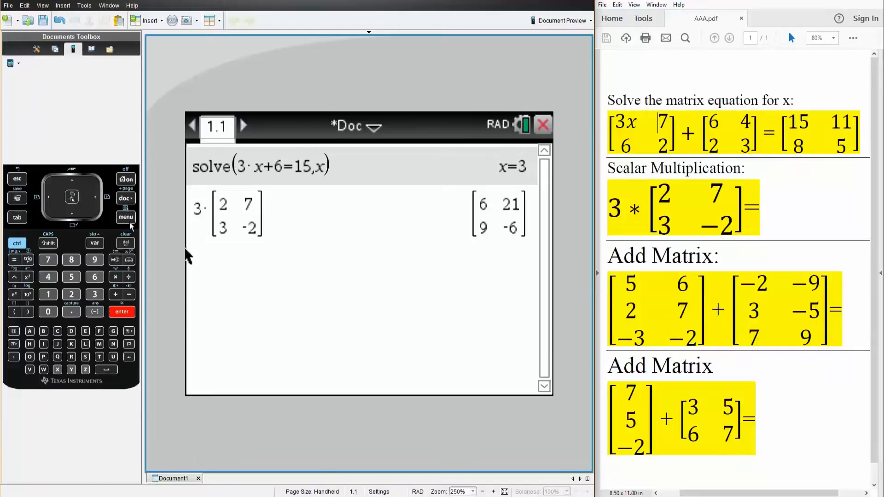
left_click(125, 217)
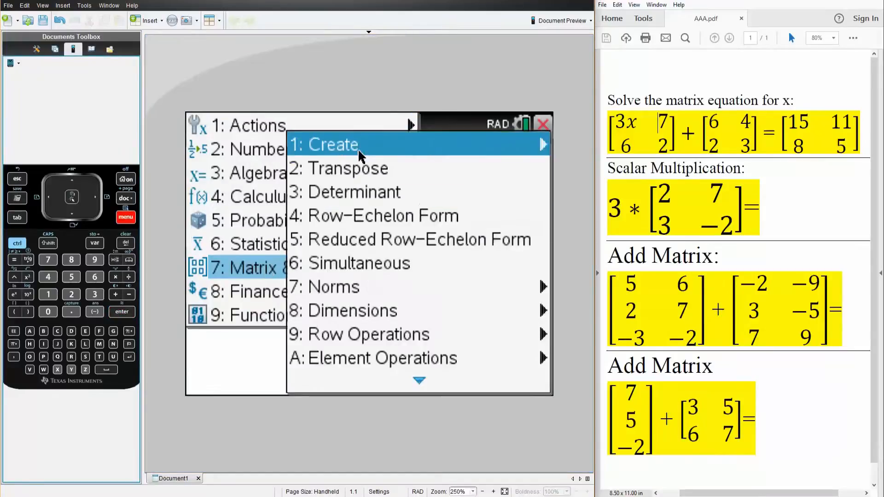
Step: Create a 3×2 matrix with rows 5 6, 2 7, −3 −2 and follow it with +
left_click(333, 144)
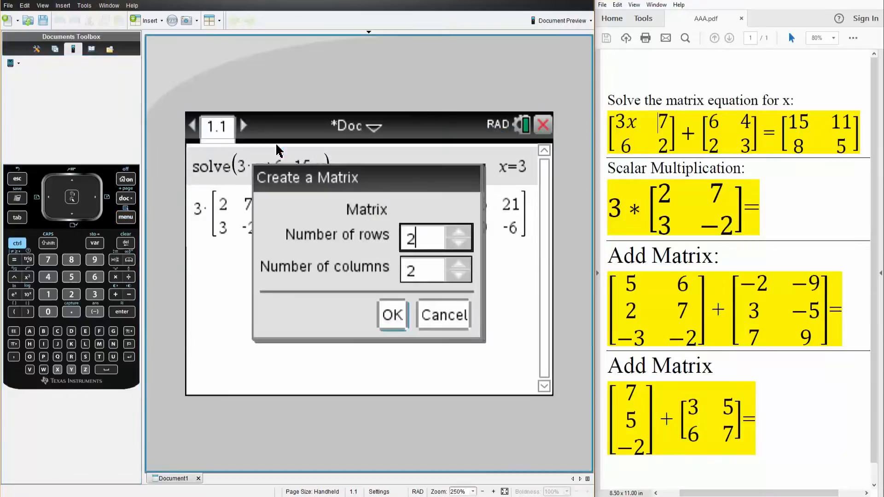
mouse_move(474, 249)
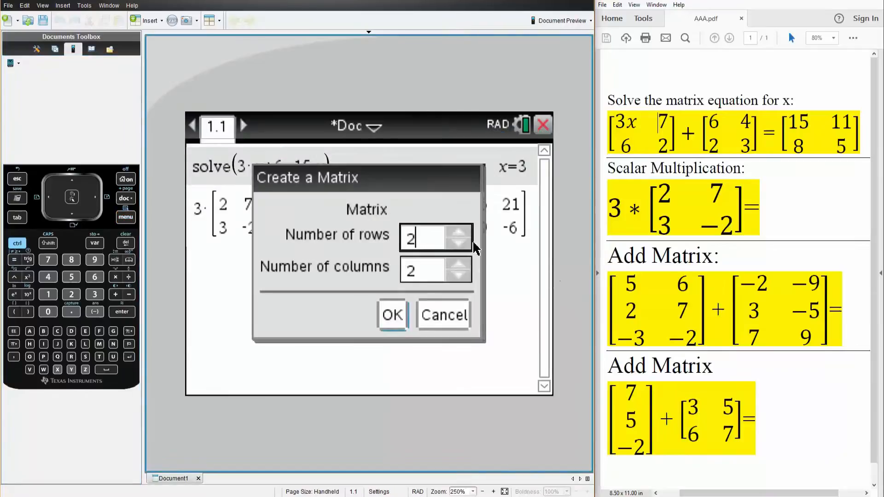
mouse_move(541, 268)
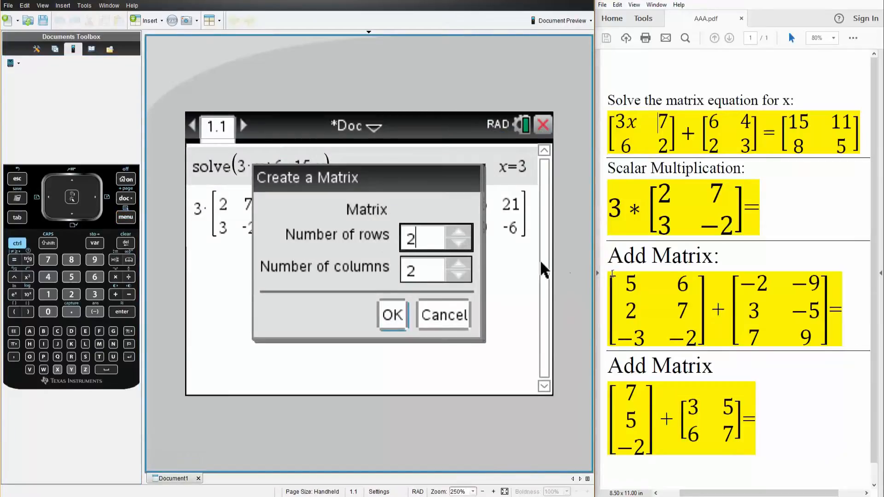
left_click(459, 231)
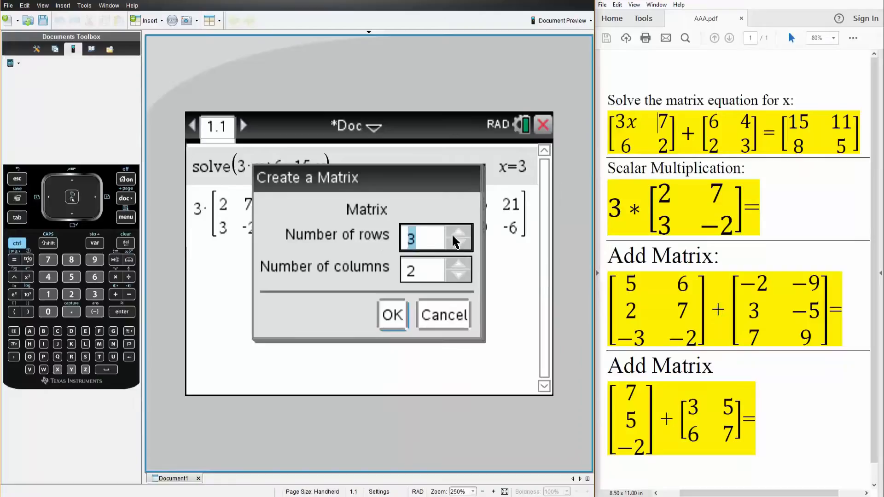
left_click(392, 315)
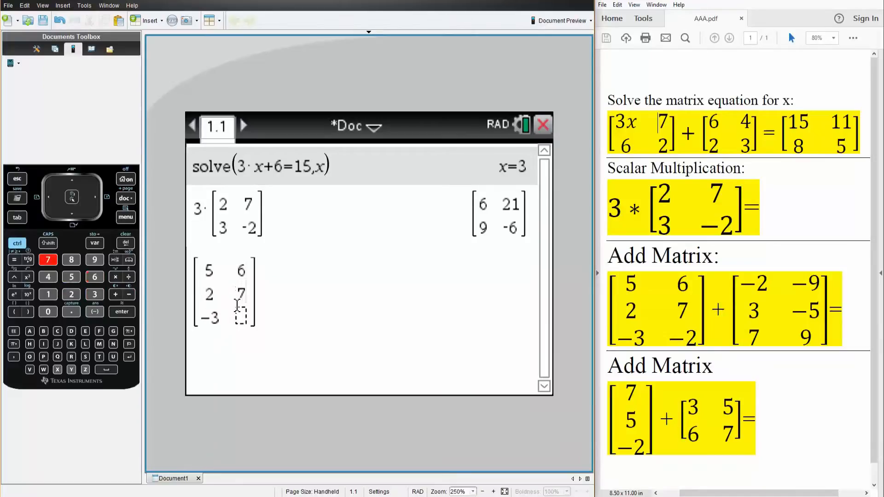
type("-2")
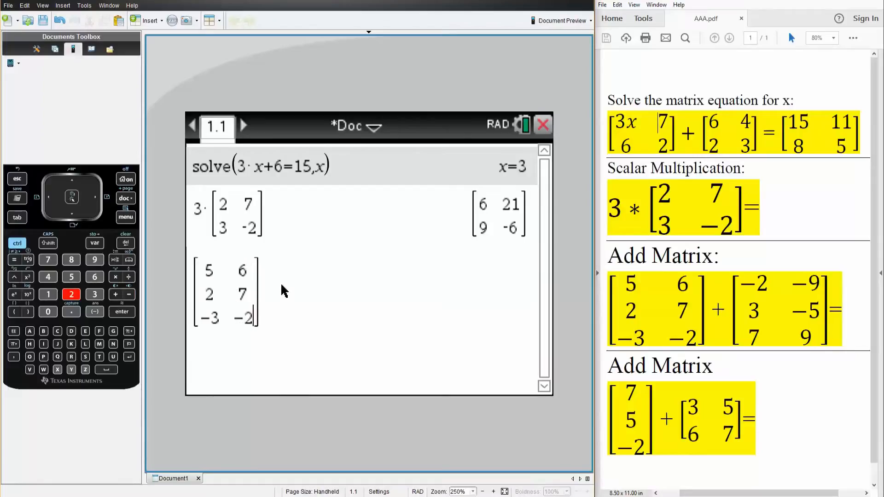
type("+")
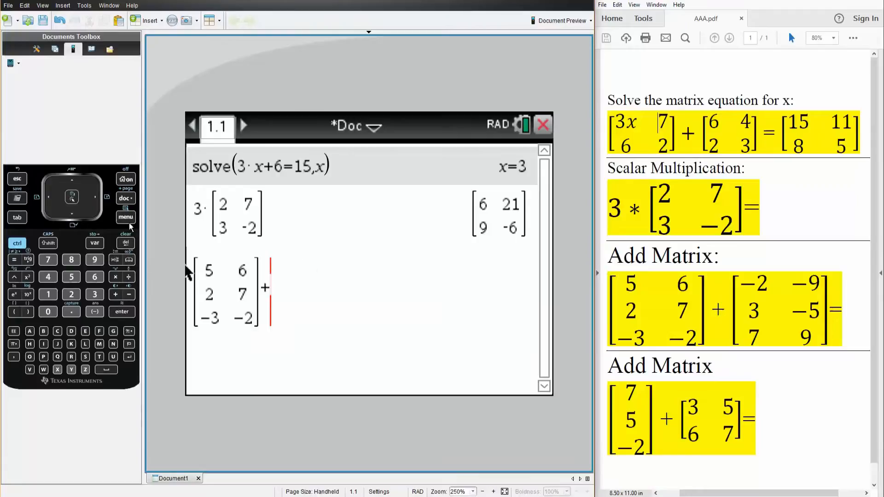
Step: Add the 3×2 matrix −2 −9, 3 −5, 7 9 and evaluate, returning 3 −3, 5 2, 4 7
left_click(125, 216)
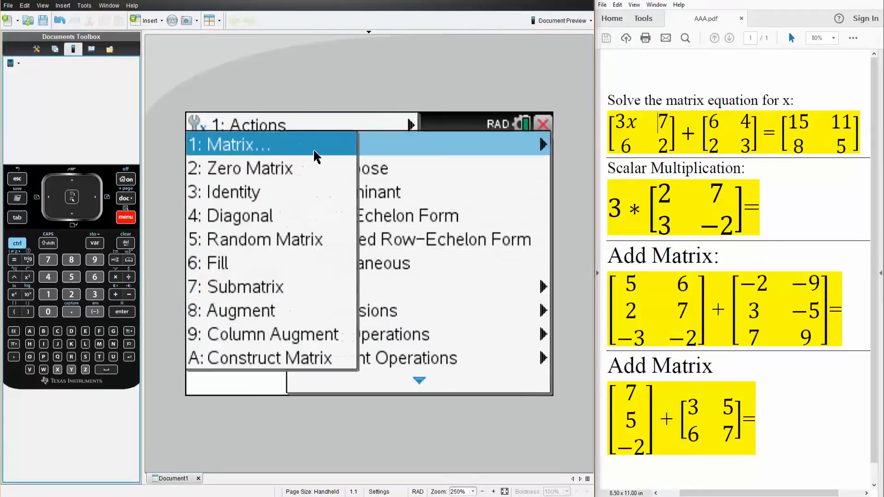
left_click(237, 144)
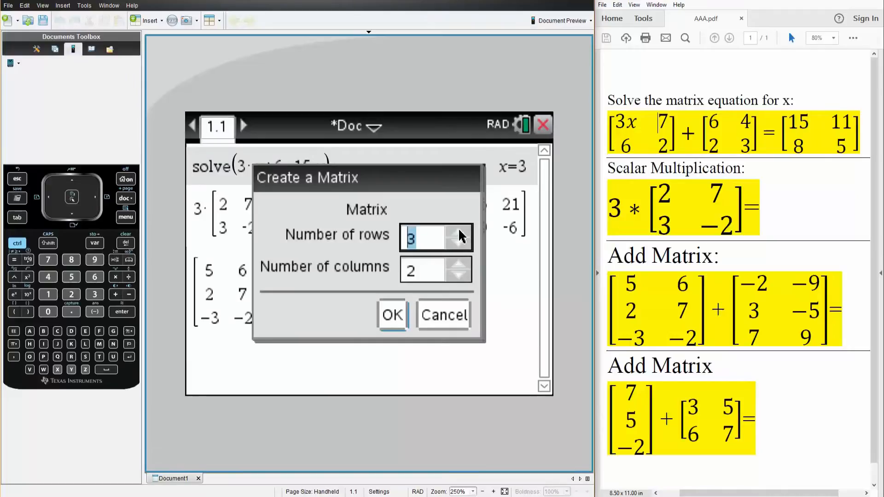
left_click(393, 315)
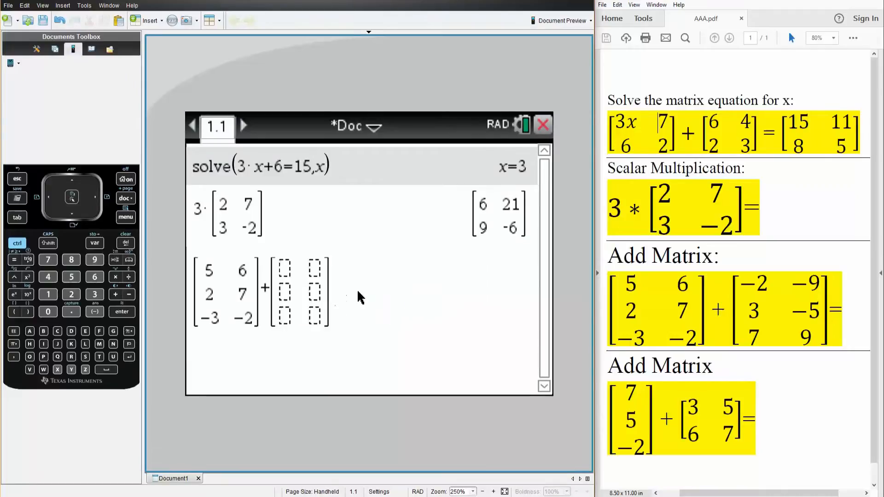
left_click(133, 295)
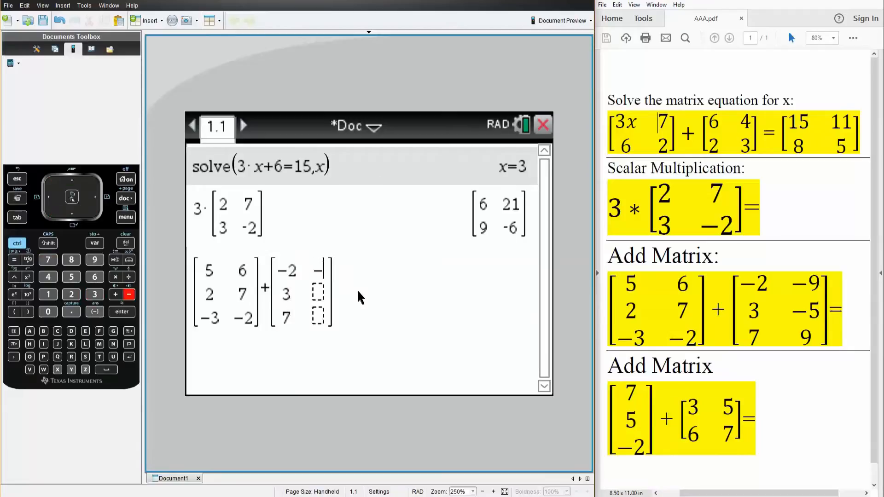
type("-9")
left_click(318, 293)
type("−5")
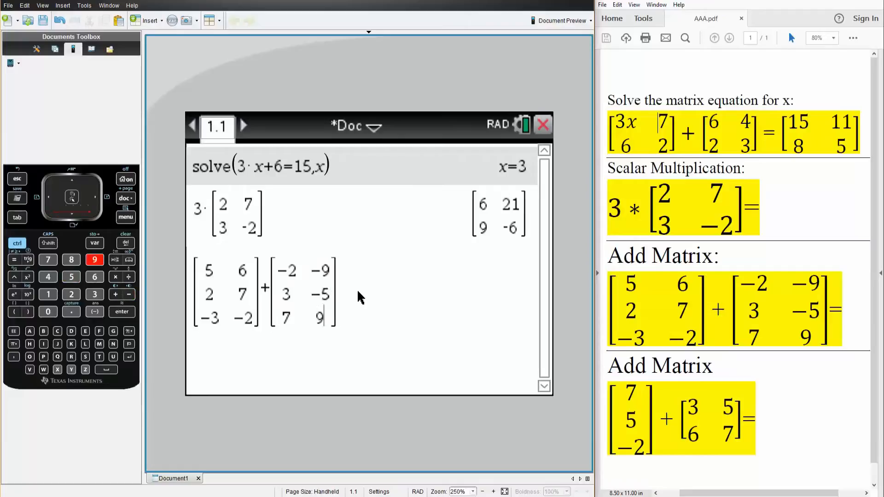
key("Enter")
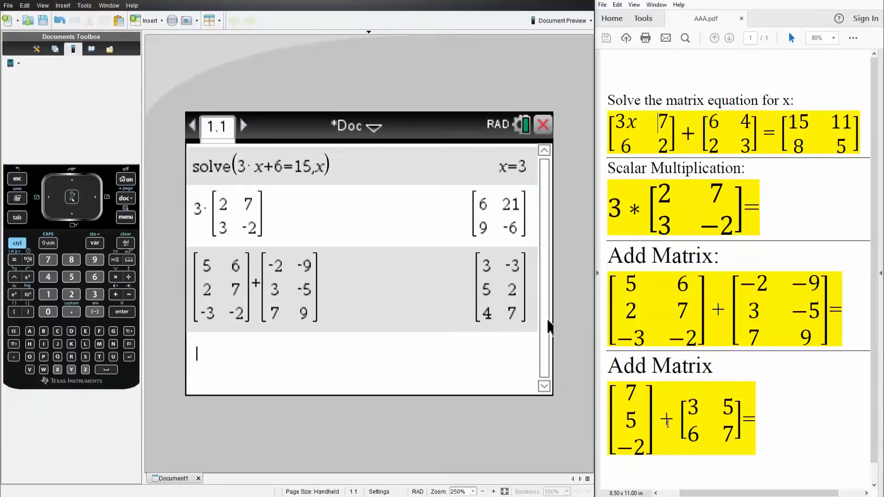
mouse_move(188, 273)
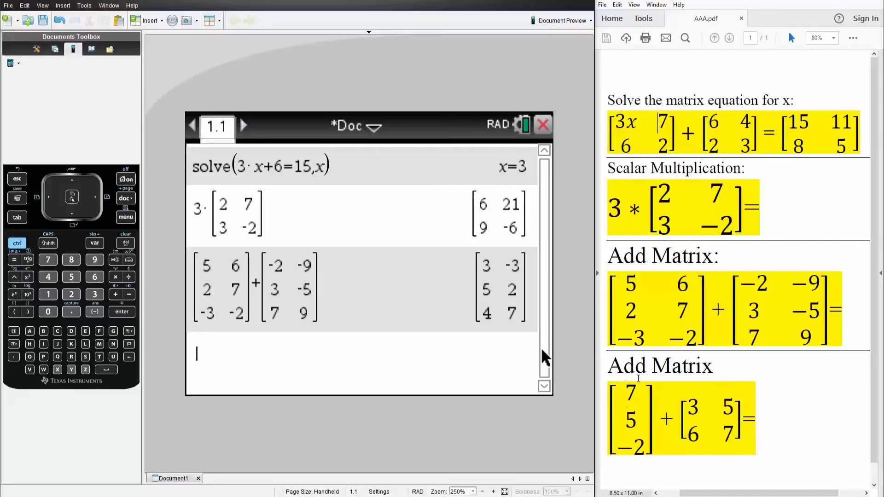
mouse_move(403, 361)
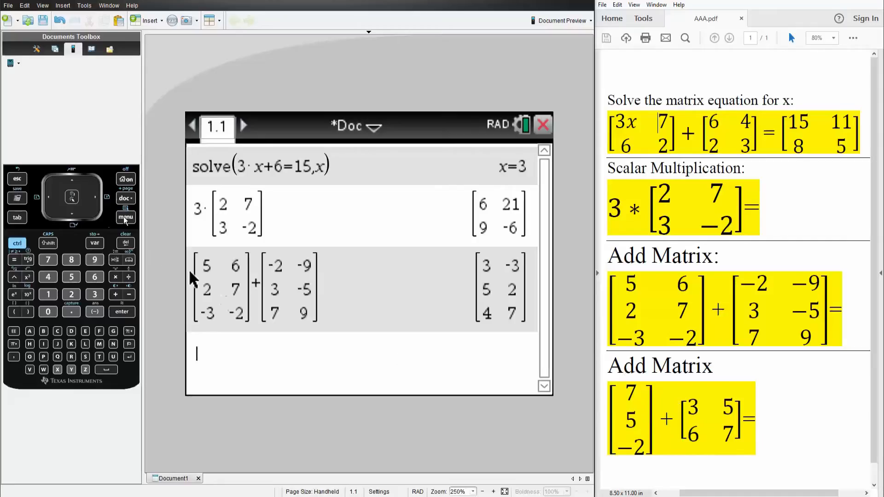
Step: Create a 3×1 column matrix 7, 5, −2 in a new entry, followed by +
left_click(125, 217)
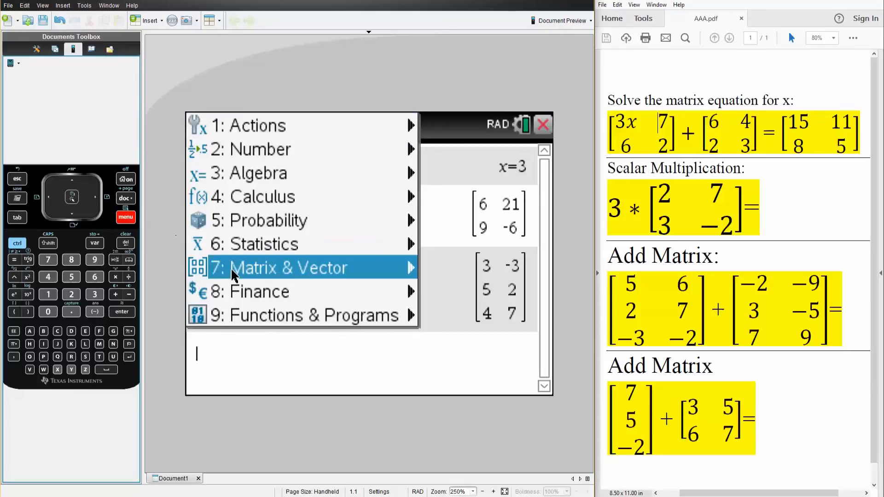
left_click(289, 268)
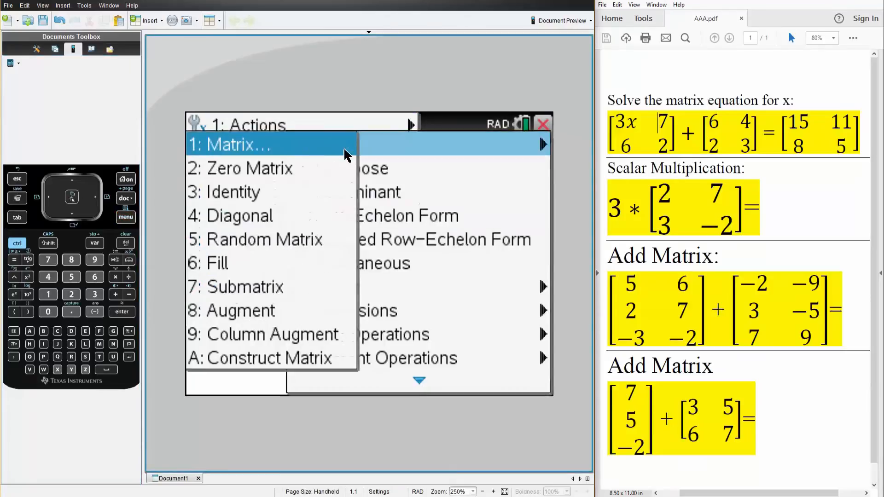
left_click(239, 144)
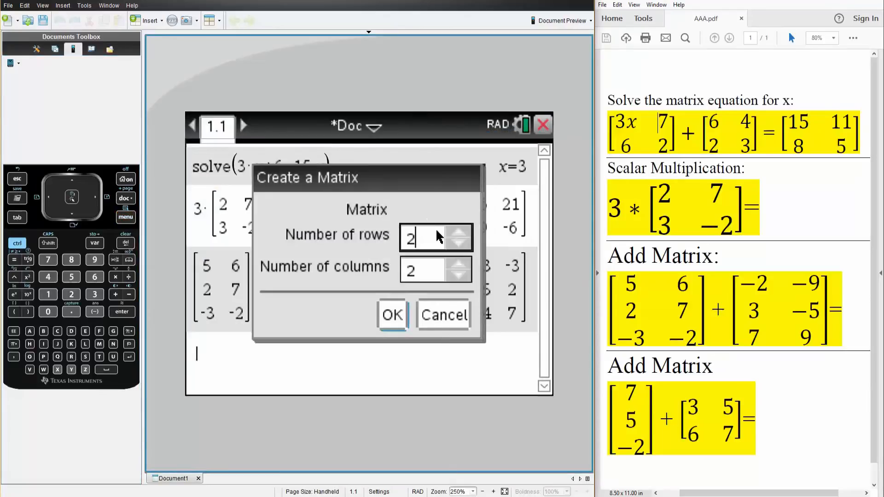
mouse_move(458, 240)
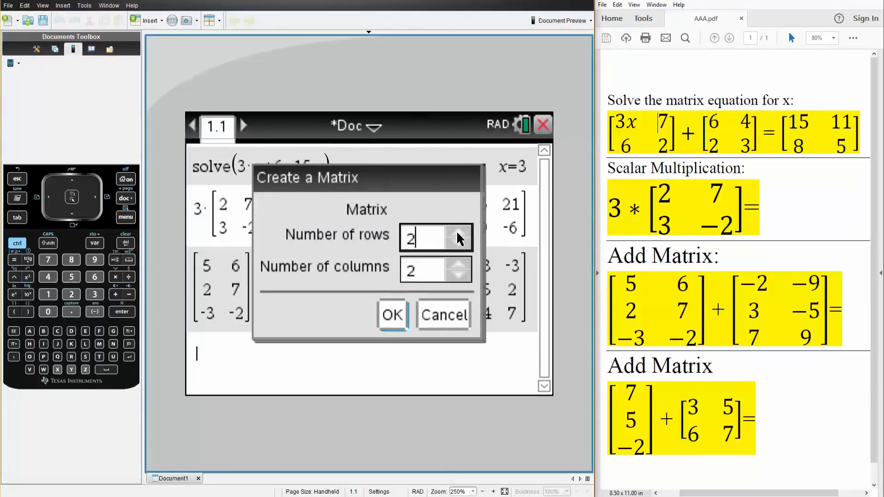
left_click(461, 232)
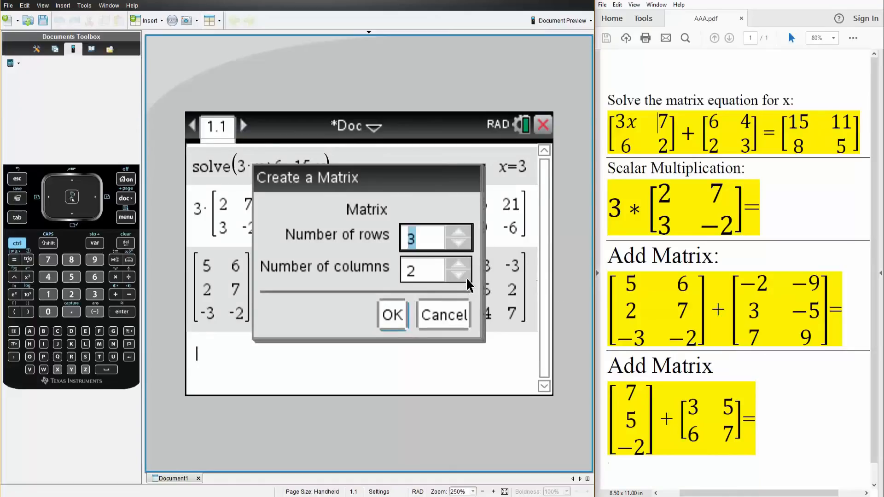
left_click(393, 315)
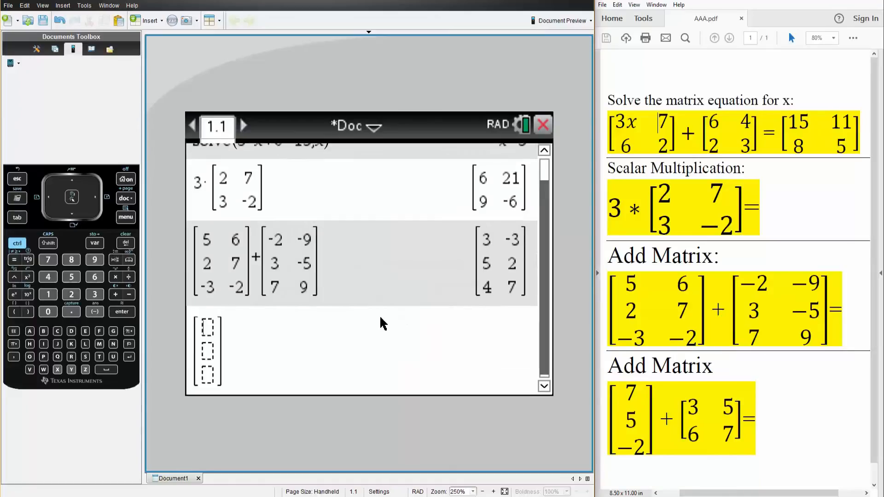
type("7][5][-2]]+")
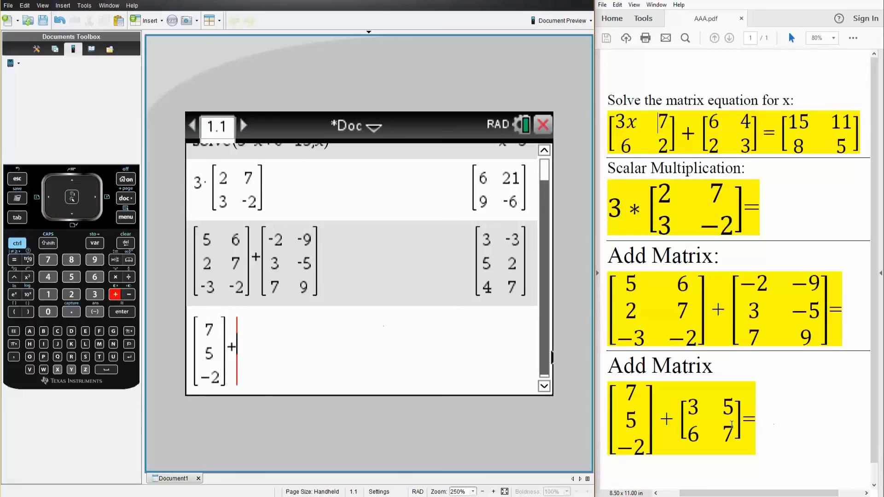
Step: Add the 2×2 matrix 3 5, 6 7 and evaluate, dismissing the Dimension mismatch error
left_click(116, 260)
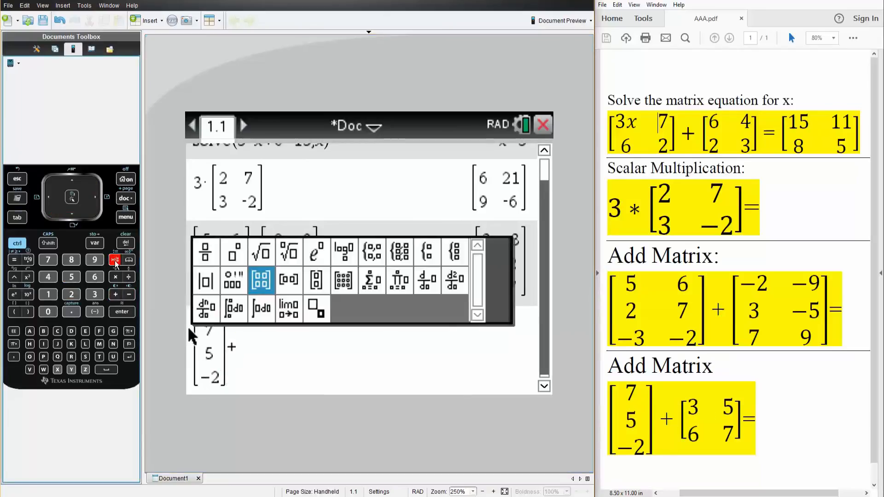
left_click(262, 280)
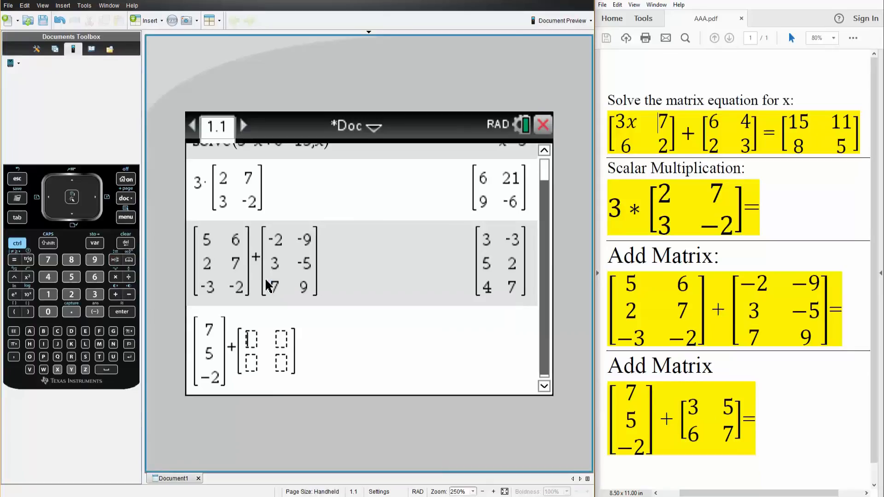
left_click(94, 276)
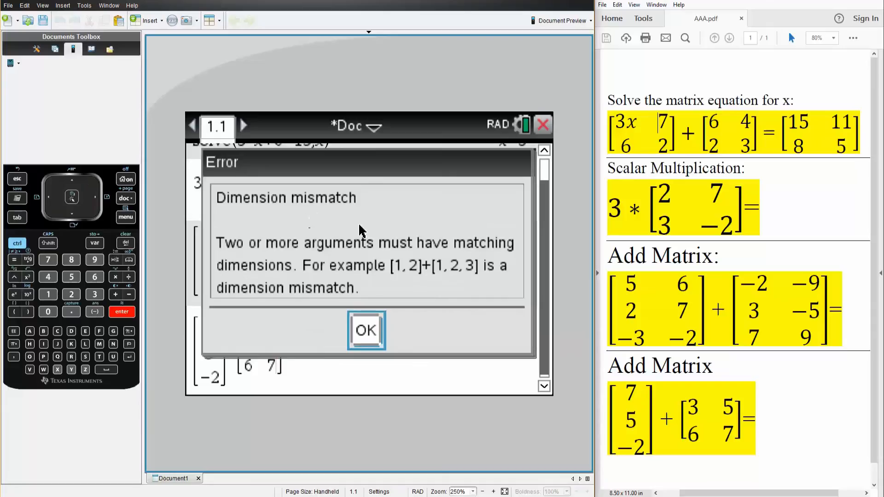
mouse_move(423, 301)
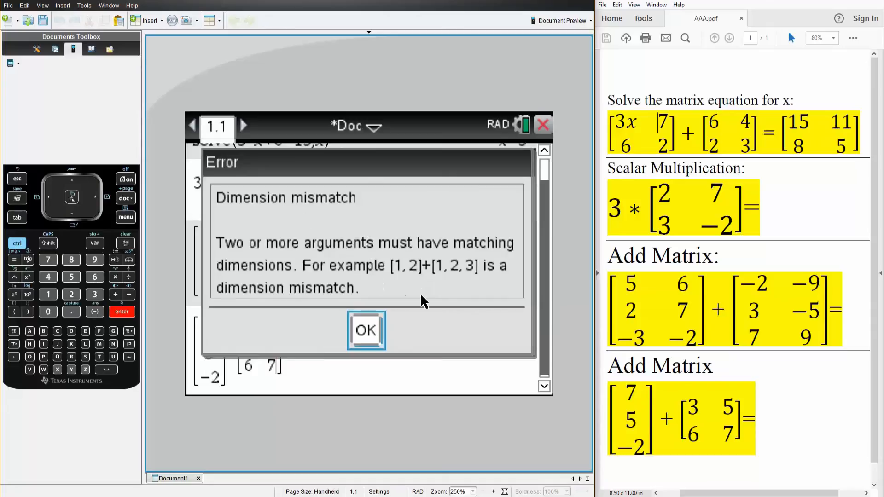
mouse_move(376, 328)
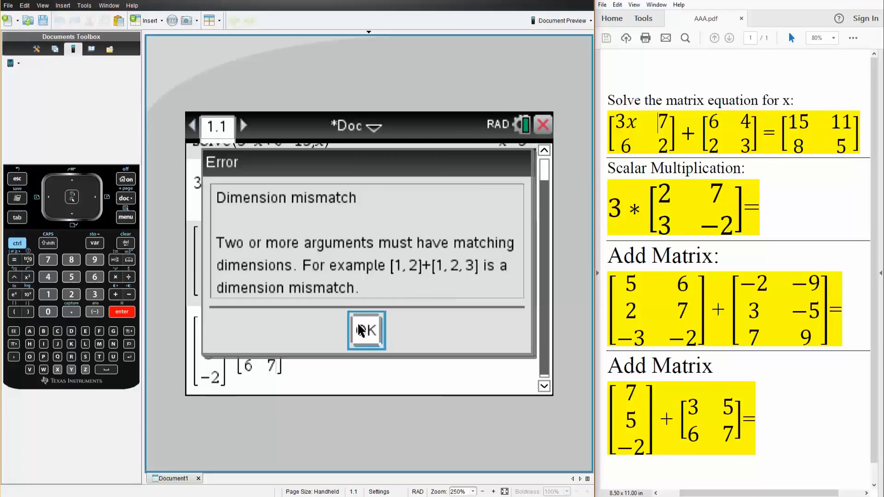
left_click(366, 330)
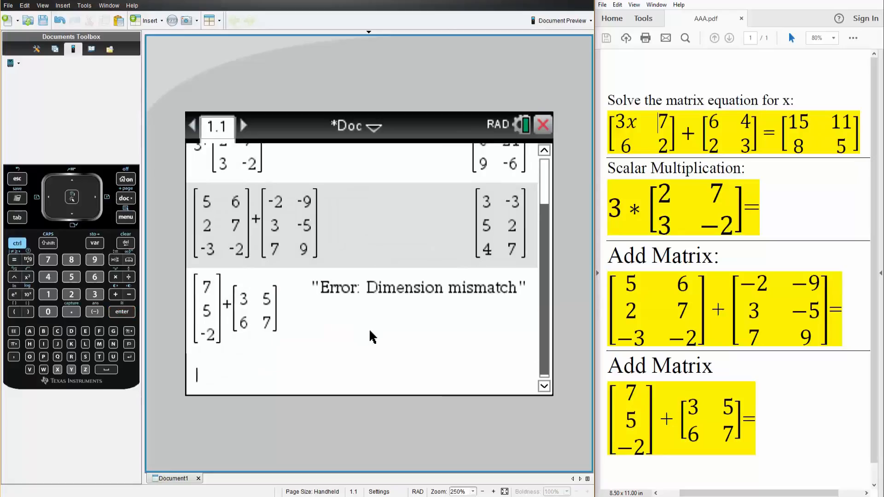